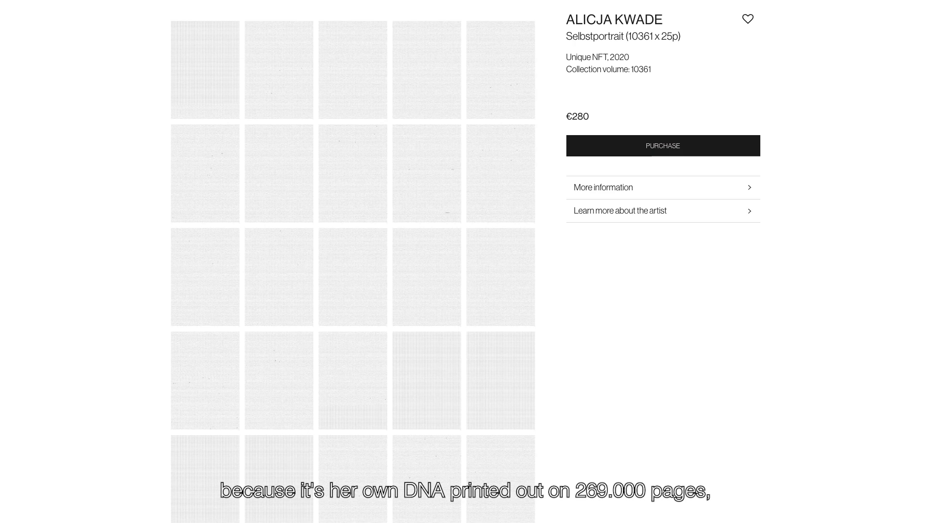
Expand the About the Work text and add Alicja Kwade's €280 Selbstportrait NFT to the cart.
{"action": "scroll", "scroll_direction": "up", "scroll_amount": 3}
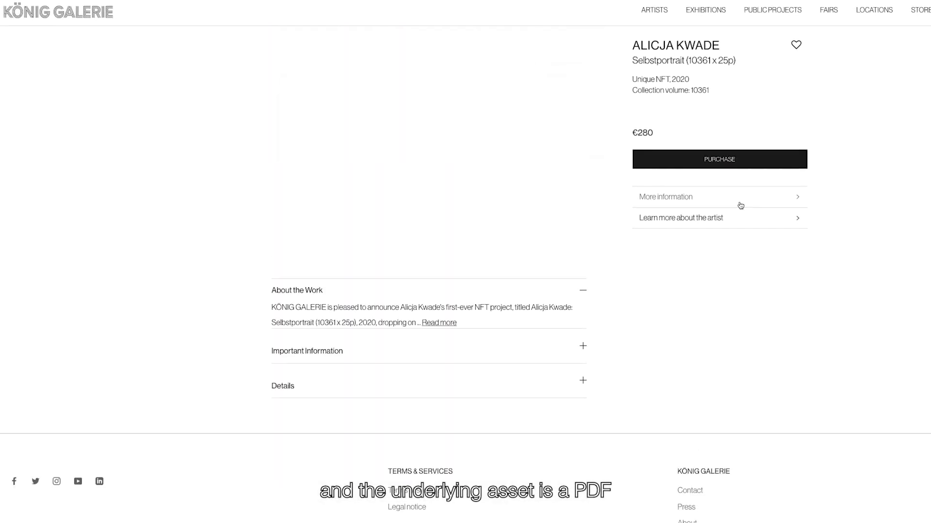
{"action": "left_click", "coordinate": [438, 322]}
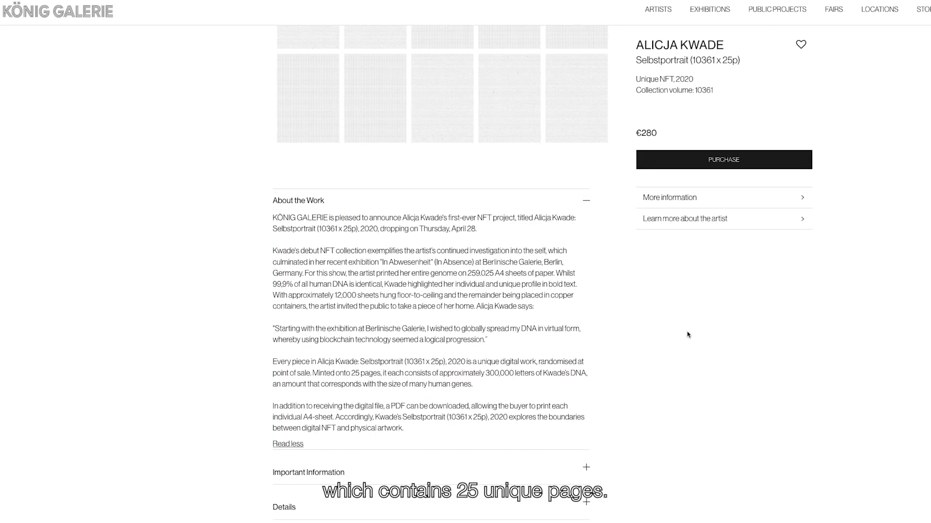
{"action": "left_click", "coordinate": [722, 159]}
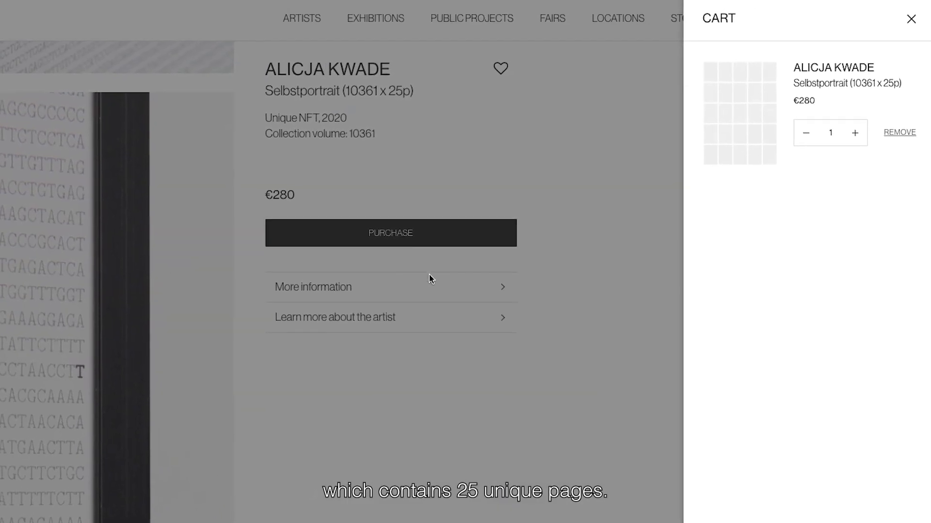